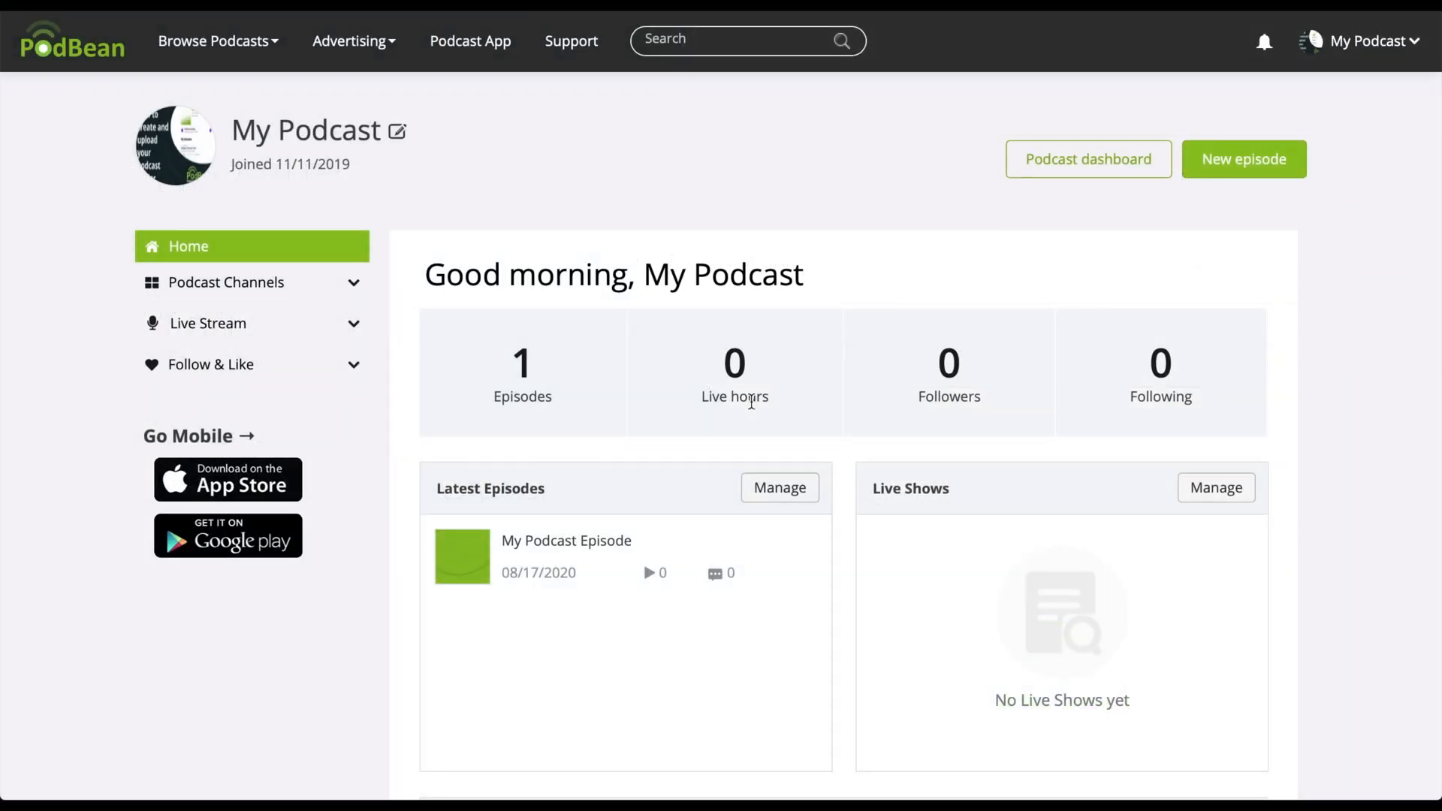
pyautogui.moveTo(1045, 193)
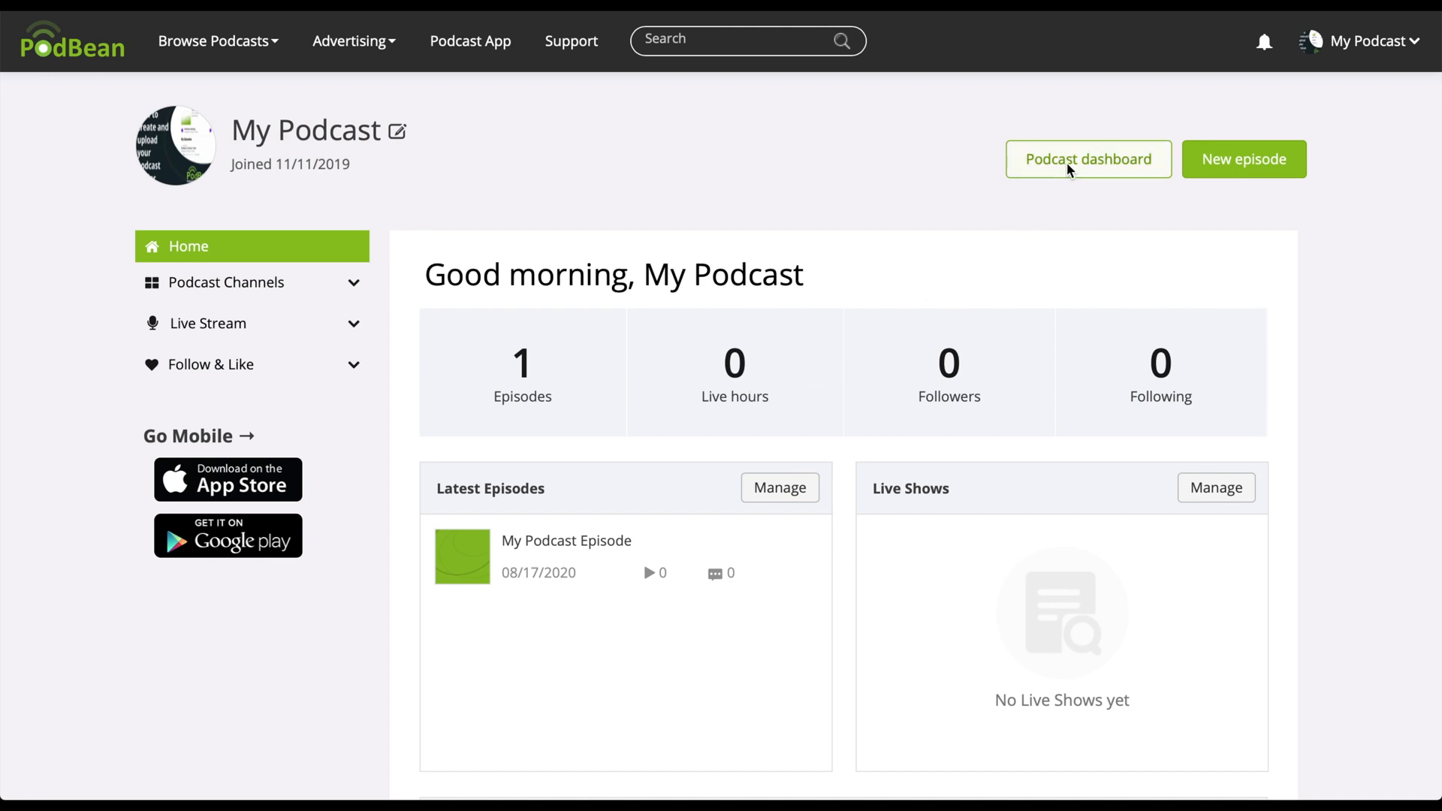
# - Navigate from the podcast dashboard into Episodes > Episode List, showing three episodes
pyautogui.click(1087, 159)
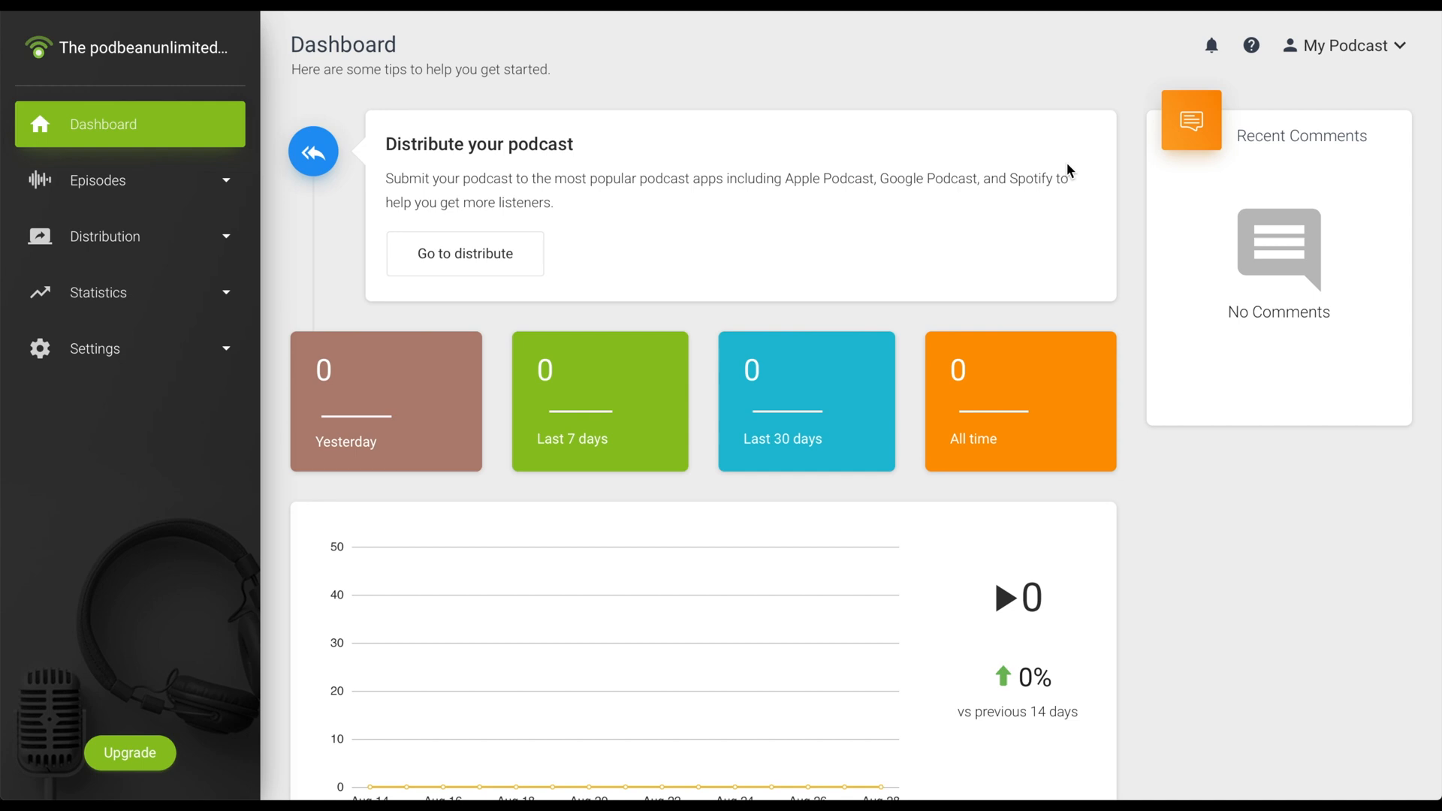
pyautogui.click(98, 180)
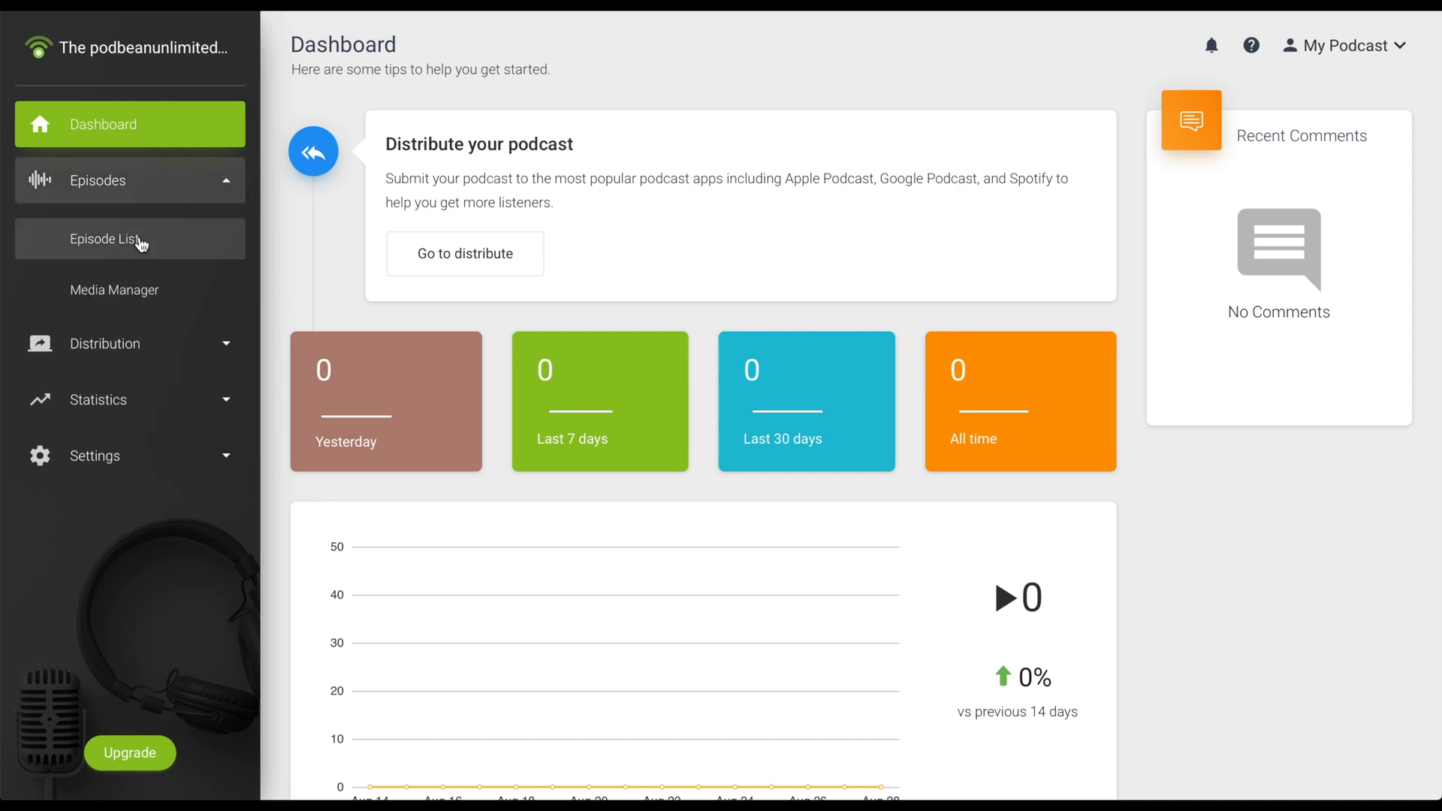
pyautogui.click(105, 238)
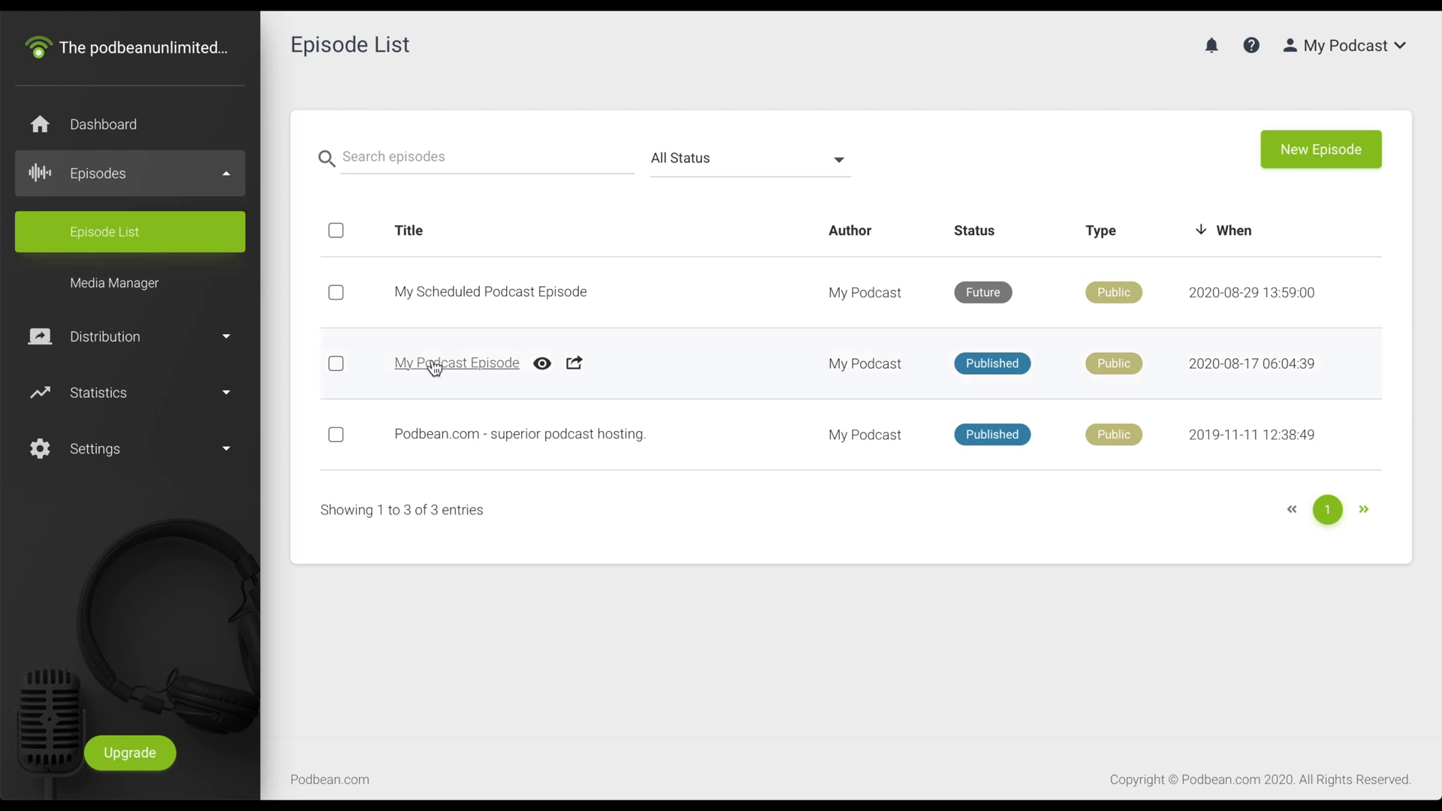
# - Edit My Podcast Episode's description to 'My Podcast Episode edited!' and publish it now
pyautogui.click(456, 362)
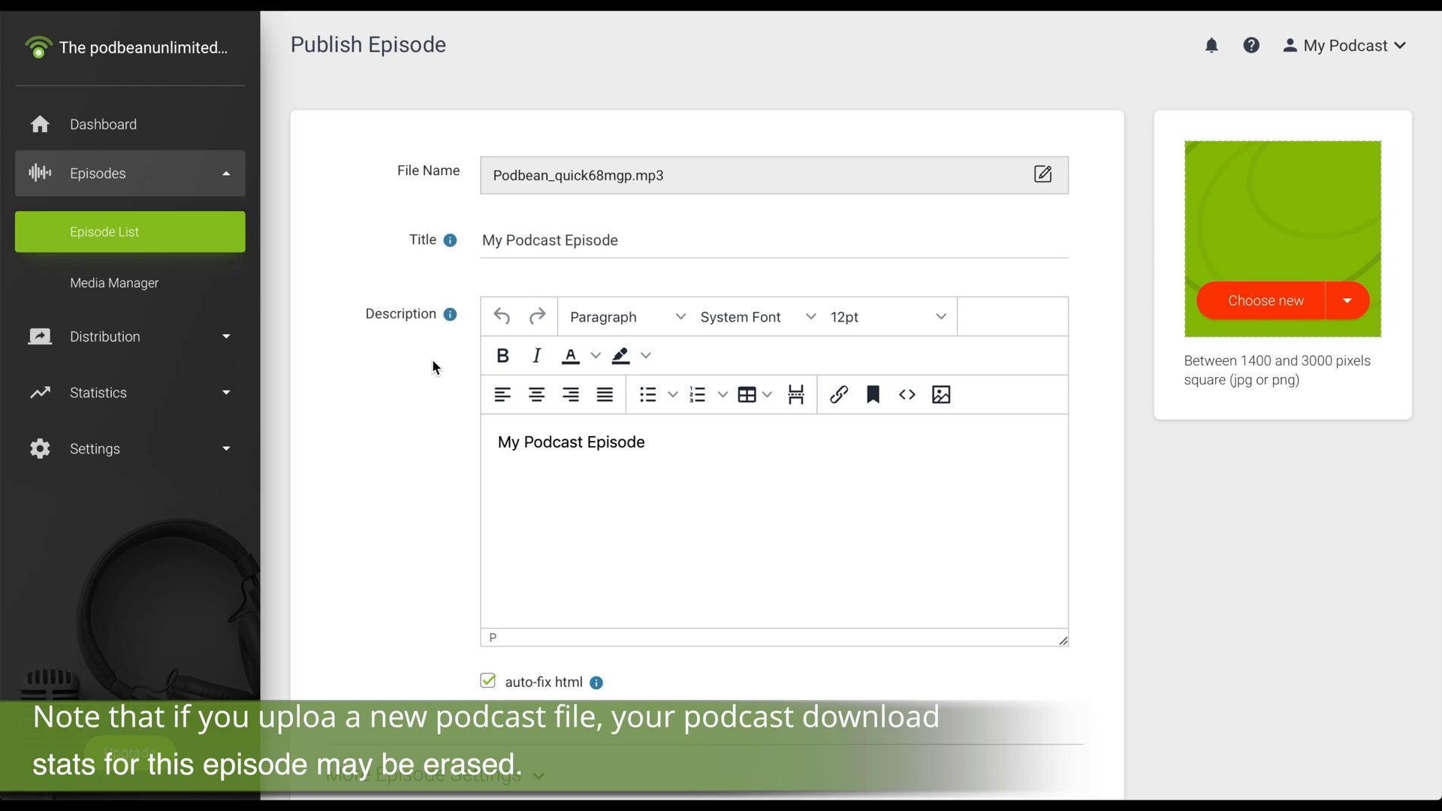
pyautogui.scroll(-3)
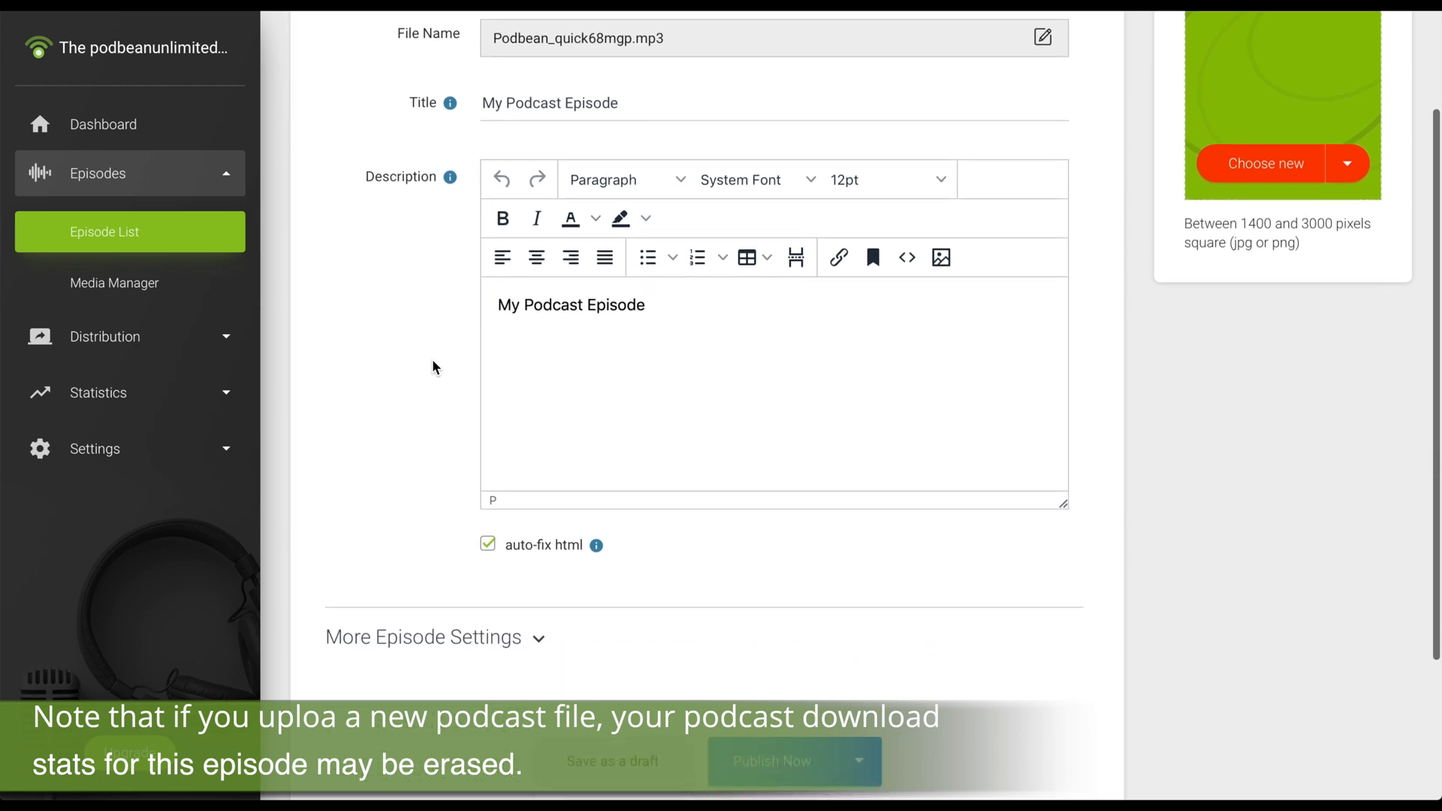
pyautogui.scroll(-3)
pyautogui.write(' edited!')
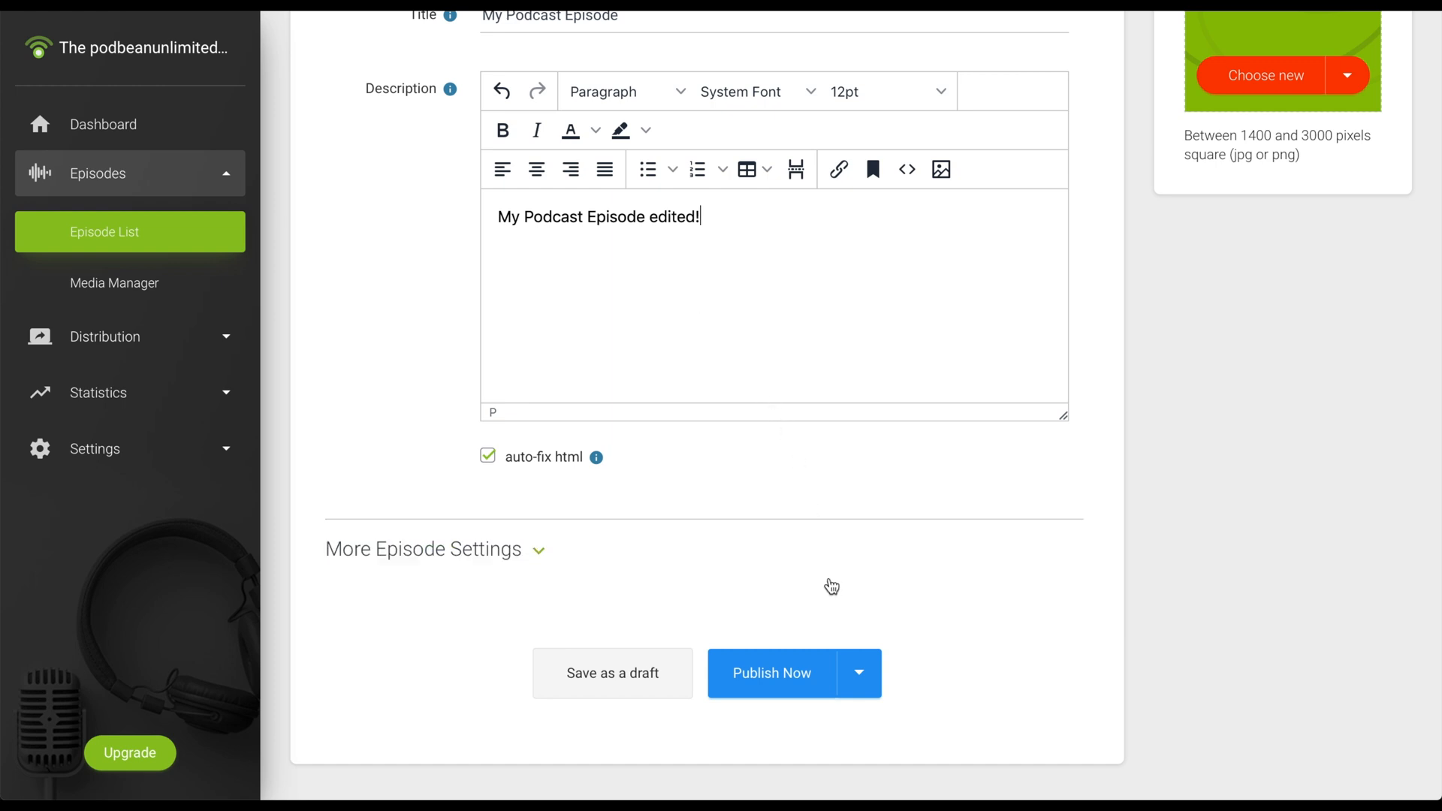
pyautogui.moveTo(859, 673)
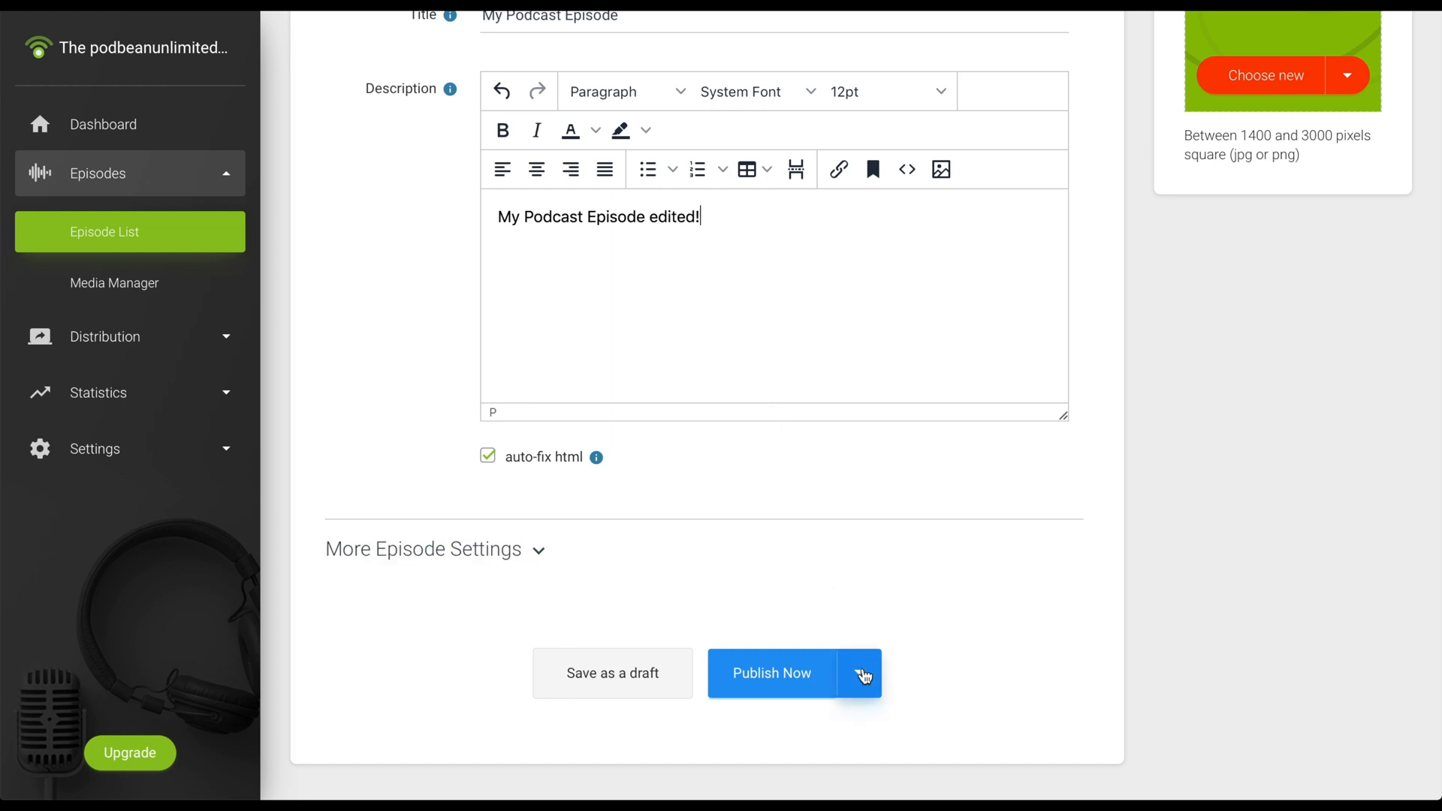
pyautogui.click(857, 673)
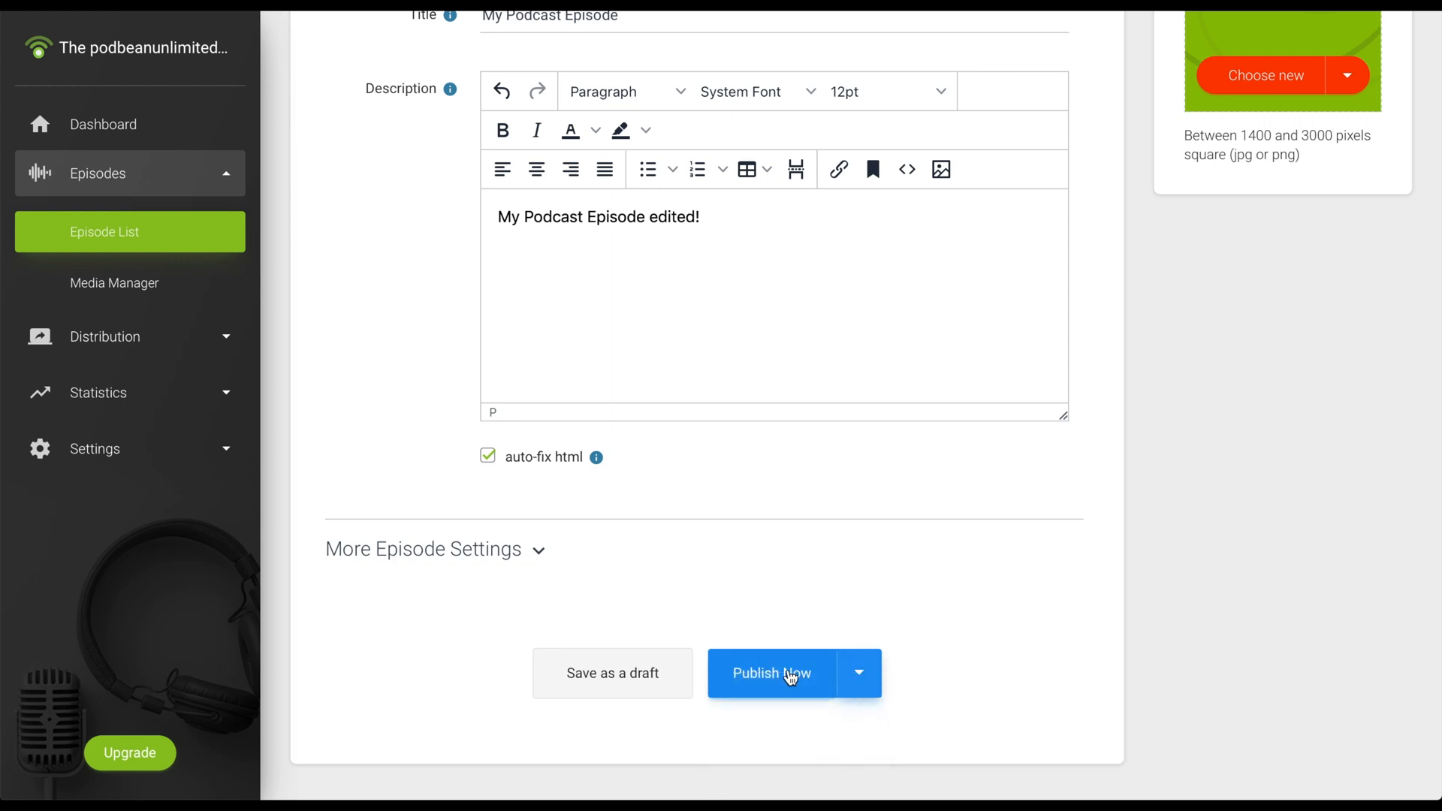
pyautogui.click(772, 673)
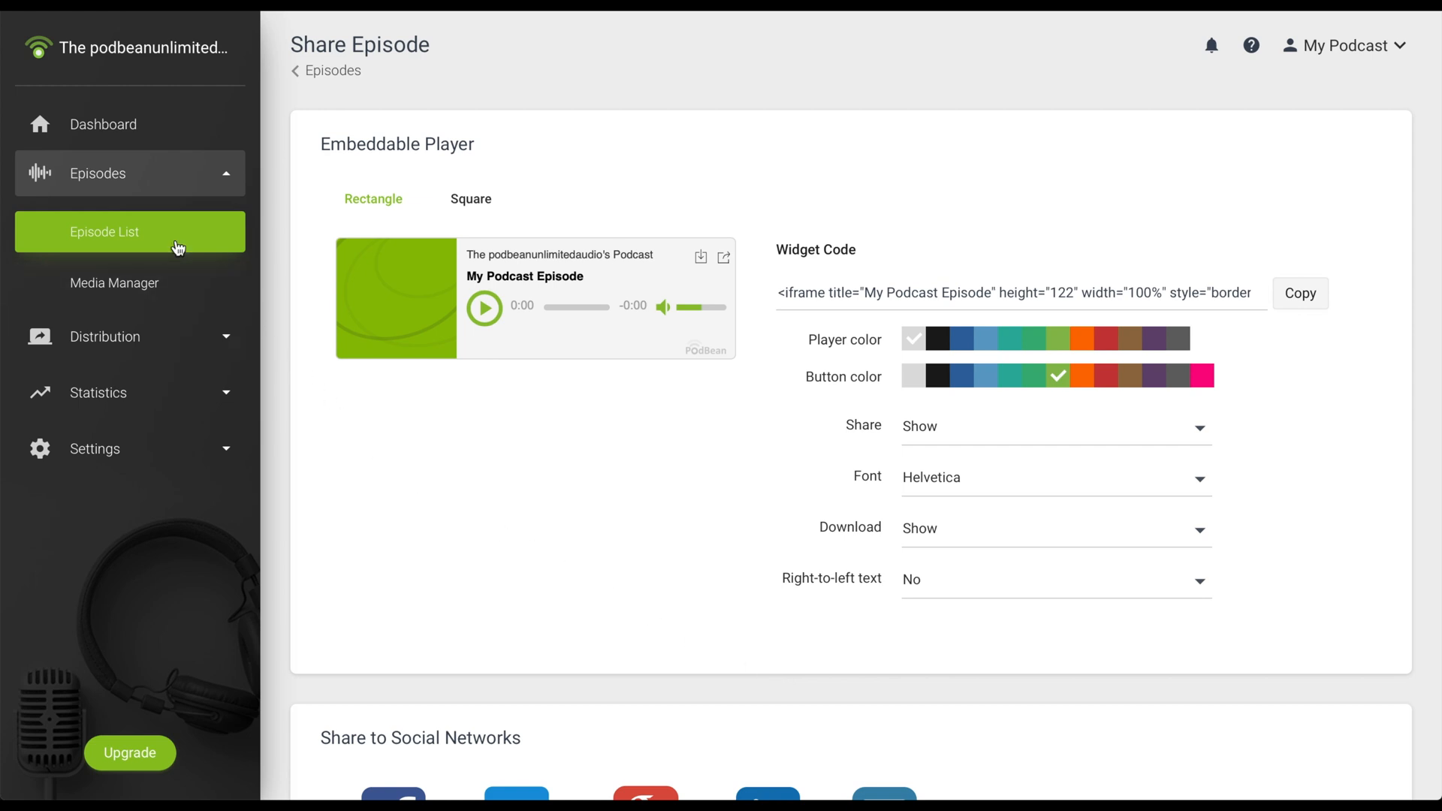
# - Back in the Episode List, select My Scheduled Podcast Episode and start deleting it
pyautogui.click(105, 231)
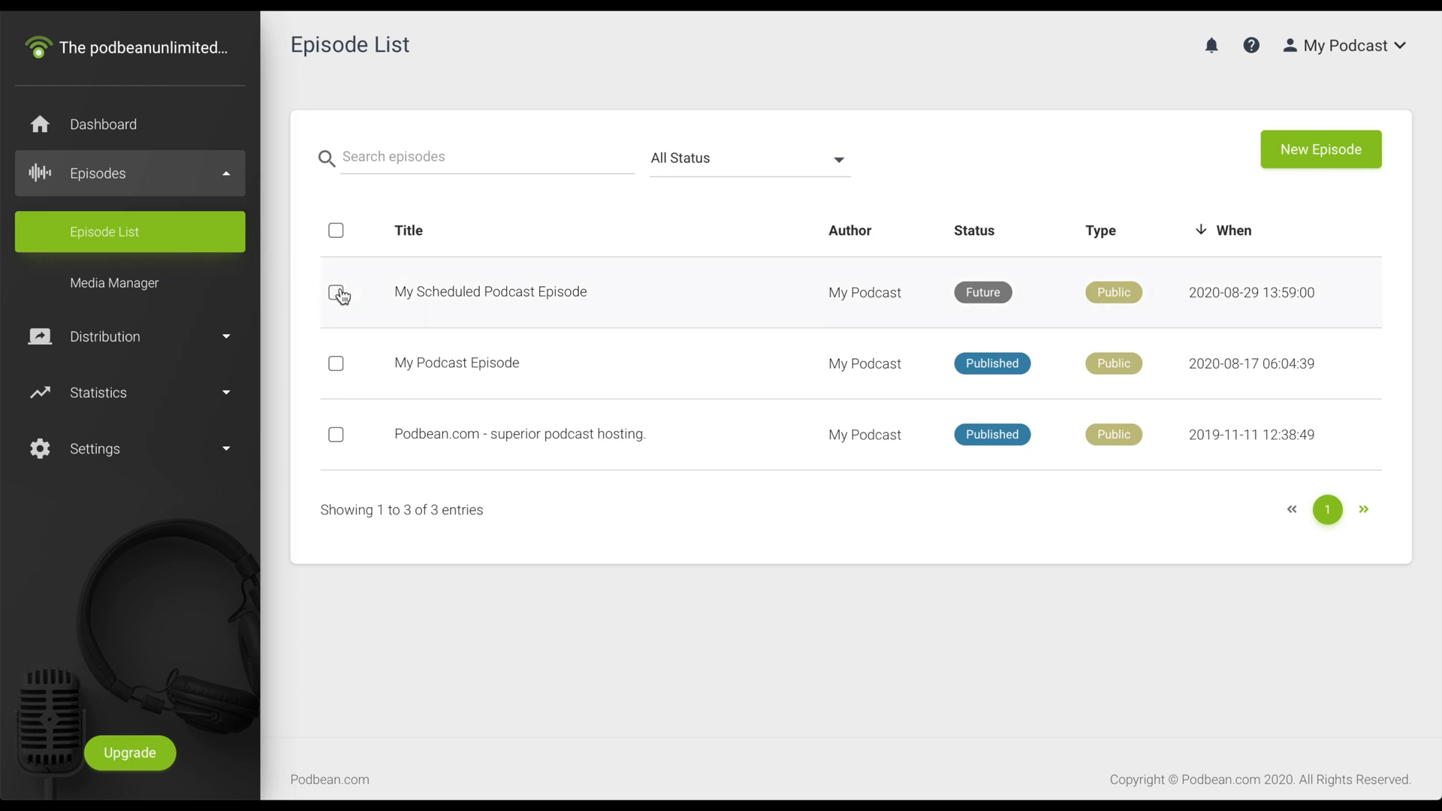
pyautogui.click(337, 293)
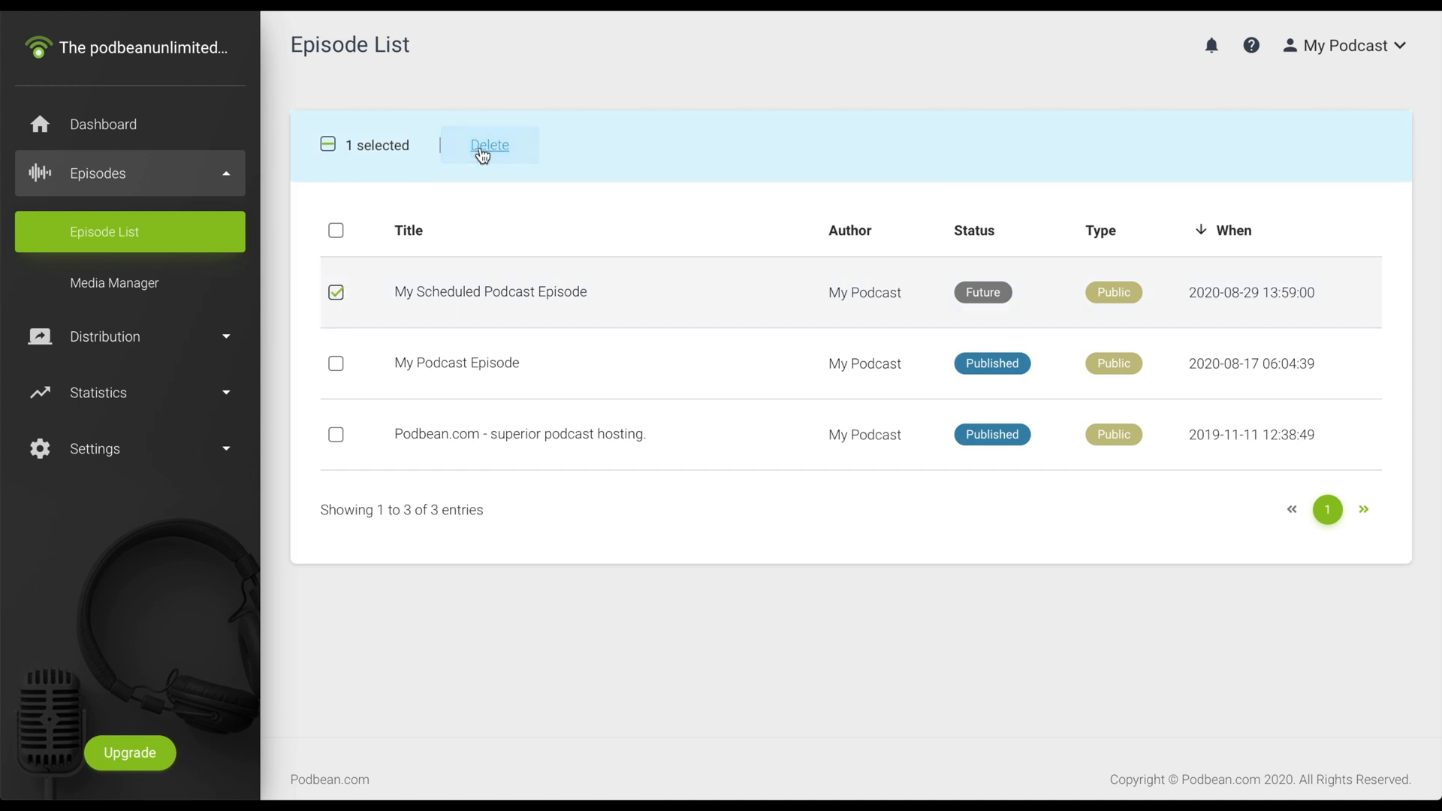
pyautogui.click(488, 146)
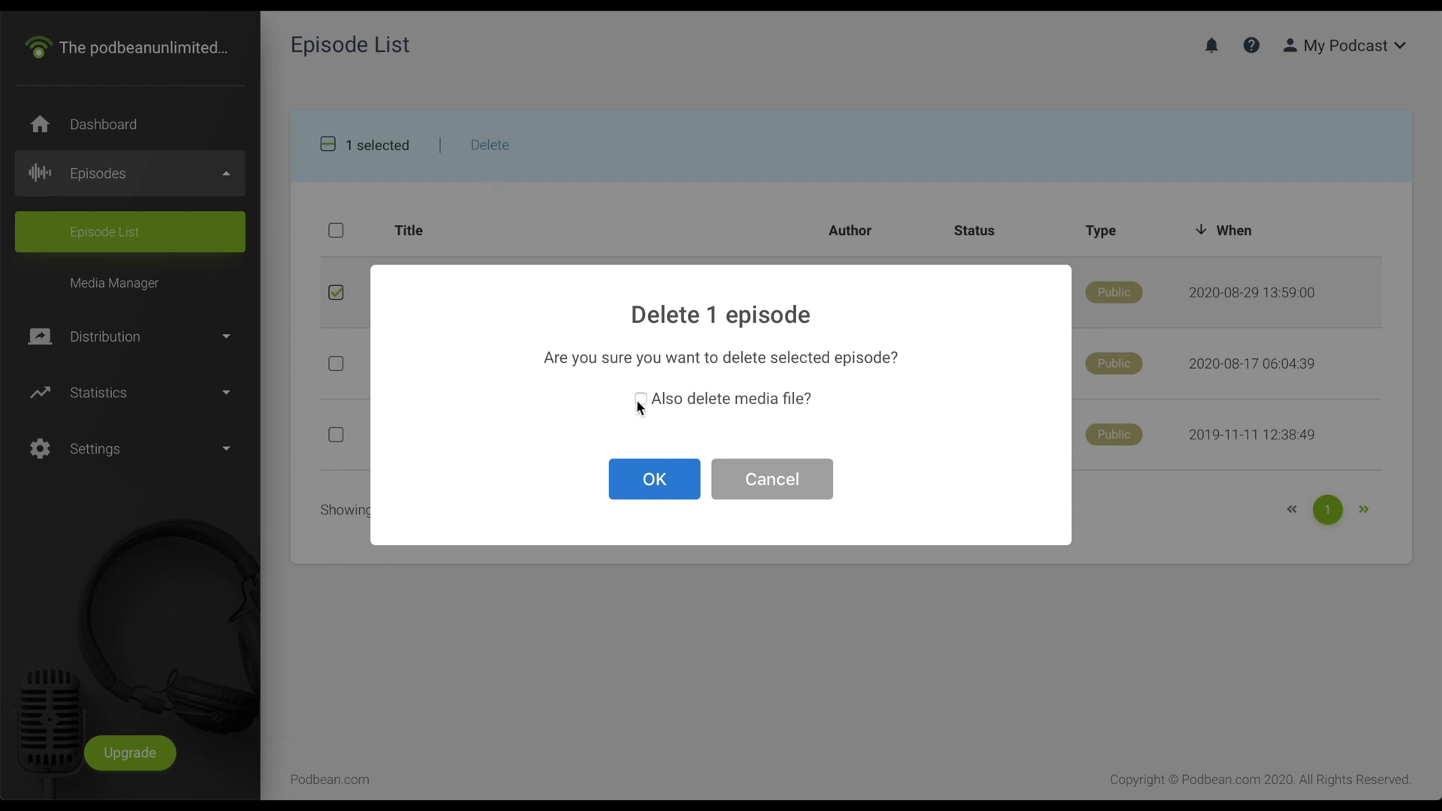
# - Confirm deletion with 'Also delete media file?' ticked, then dismiss the success notice
pyautogui.click(640, 398)
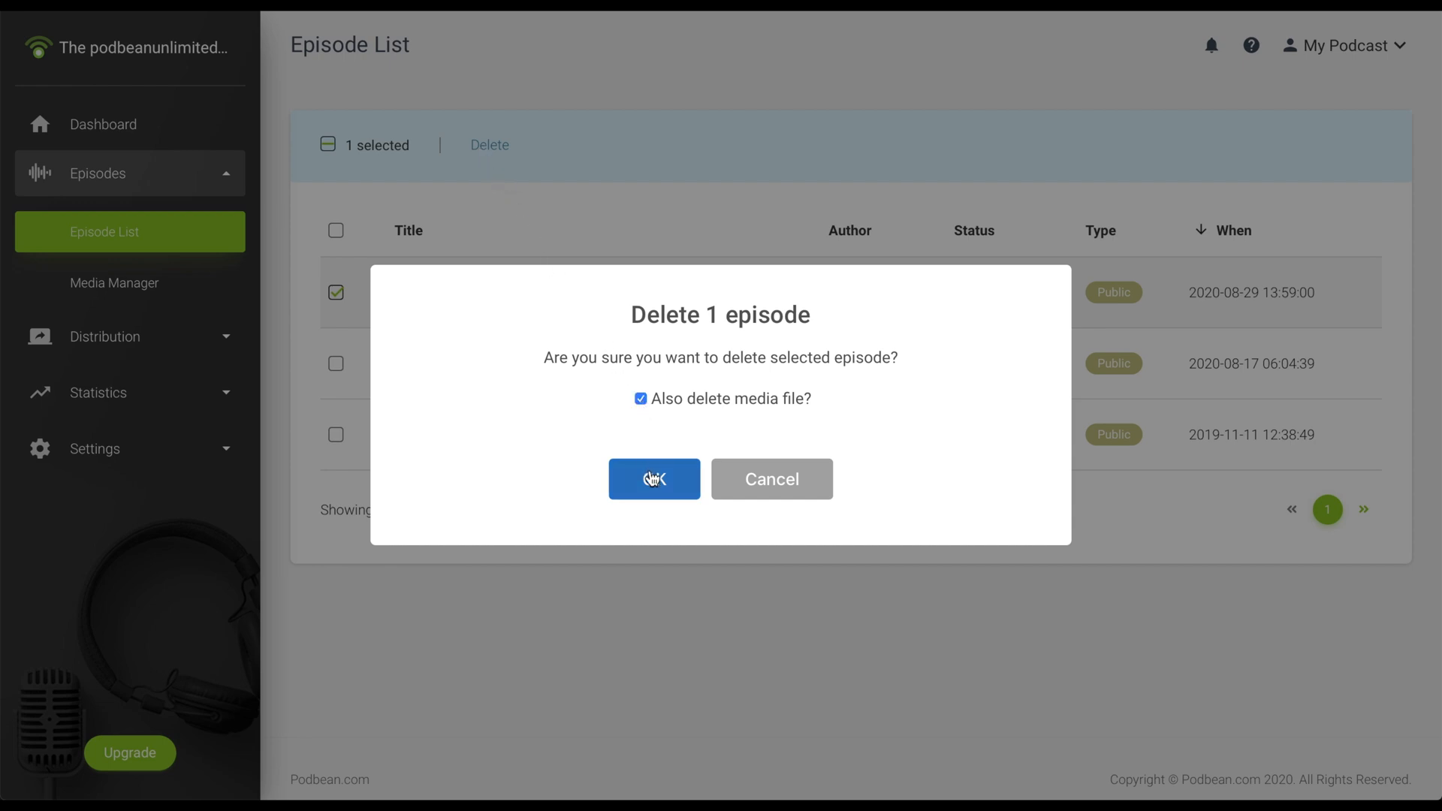
pyautogui.click(653, 478)
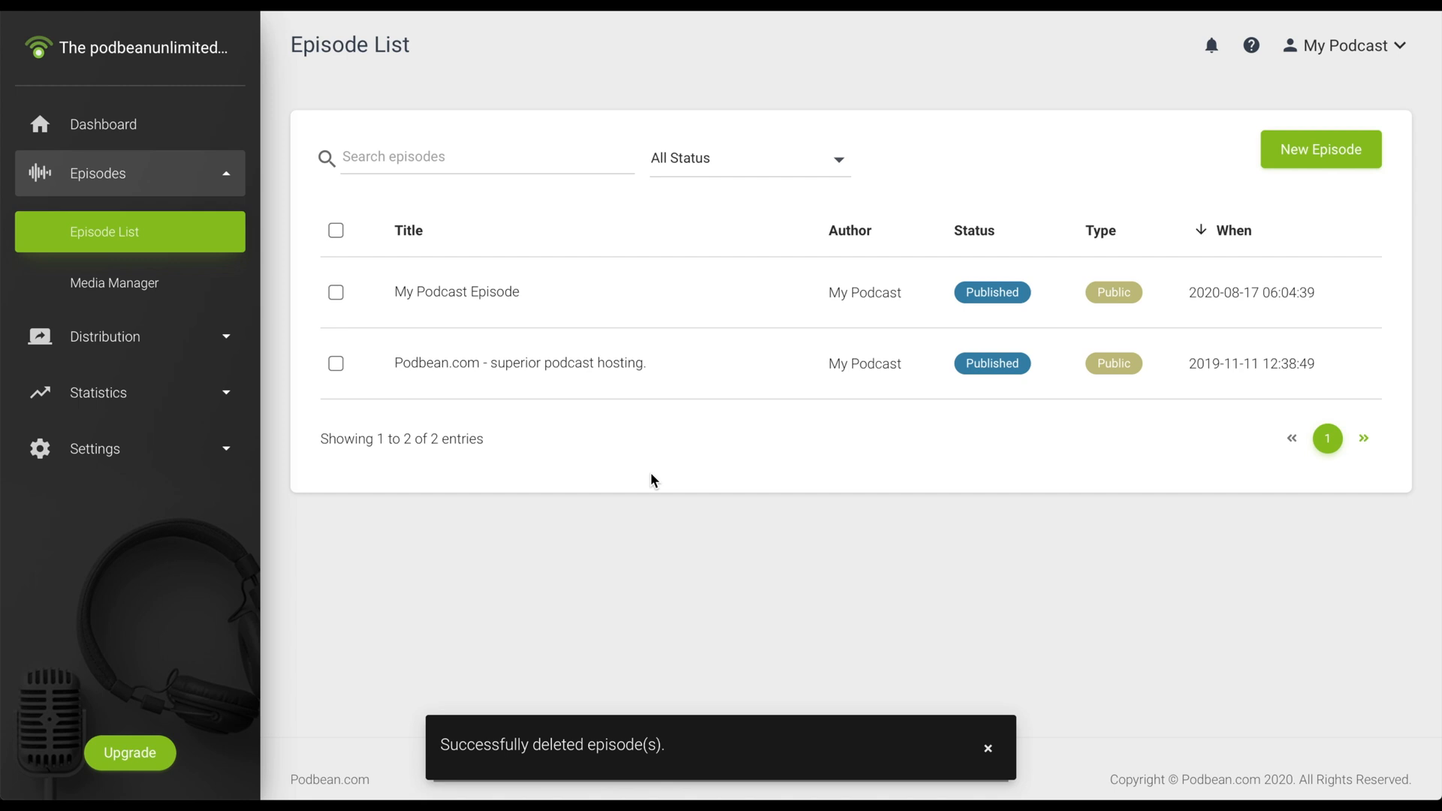
pyautogui.click(988, 748)
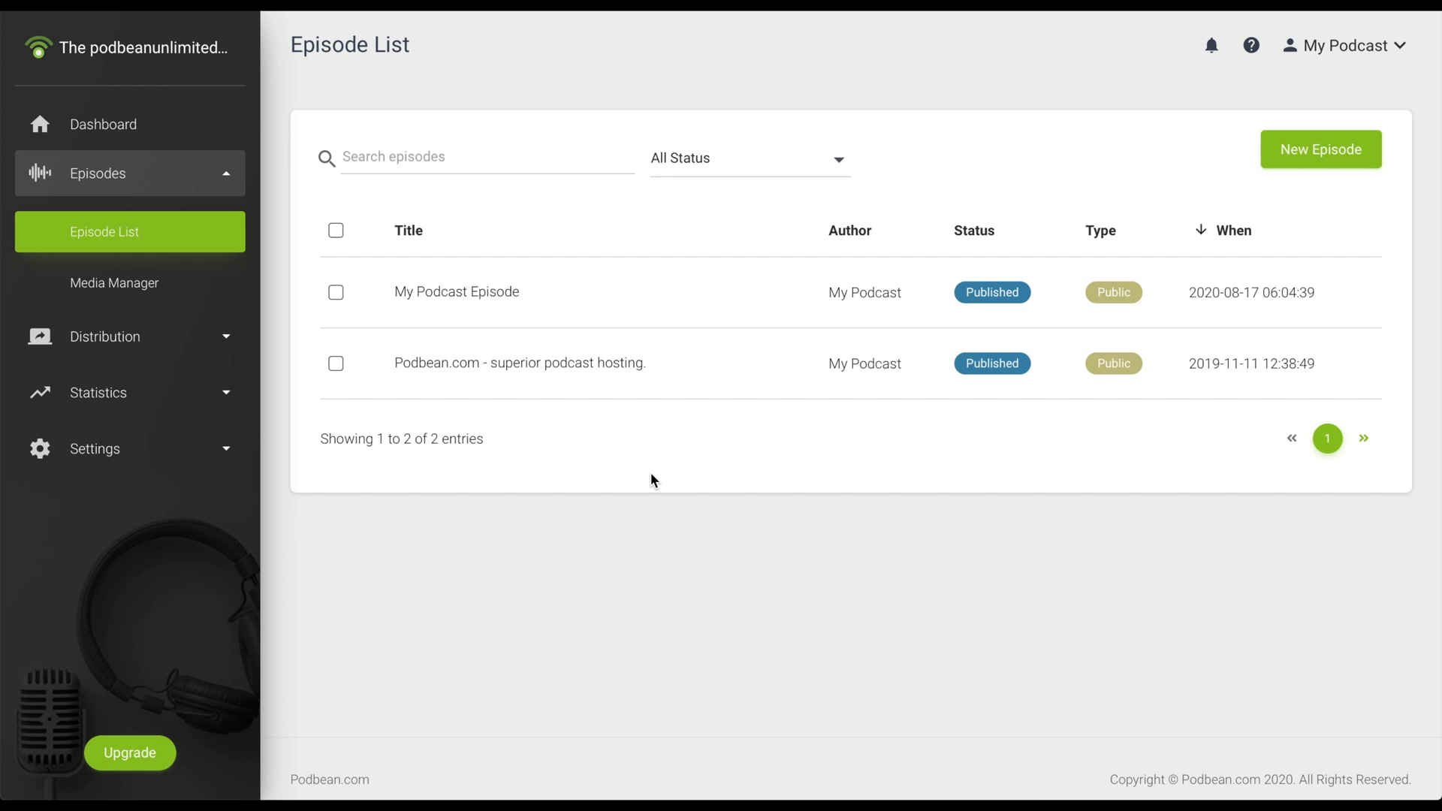